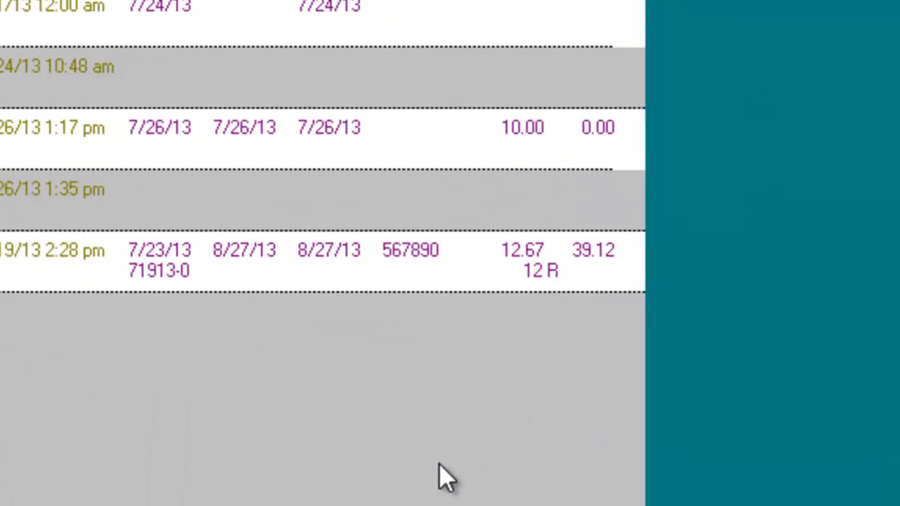
- Mark defrost timer HC798 as used and the deli drawer as a defective part
{"action": "scroll", "scroll_direction": "up", "scroll_amount": 3}
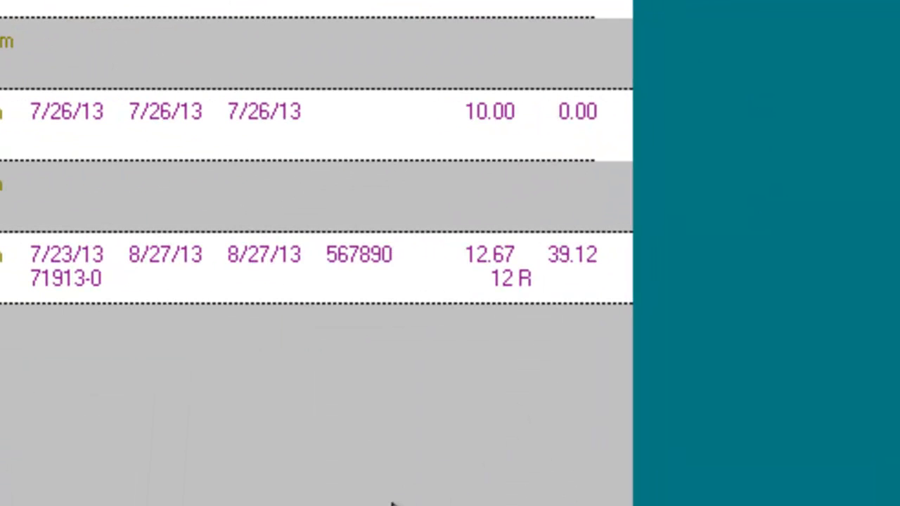
{"action": "mouse_move", "coordinate": [549, 295]}
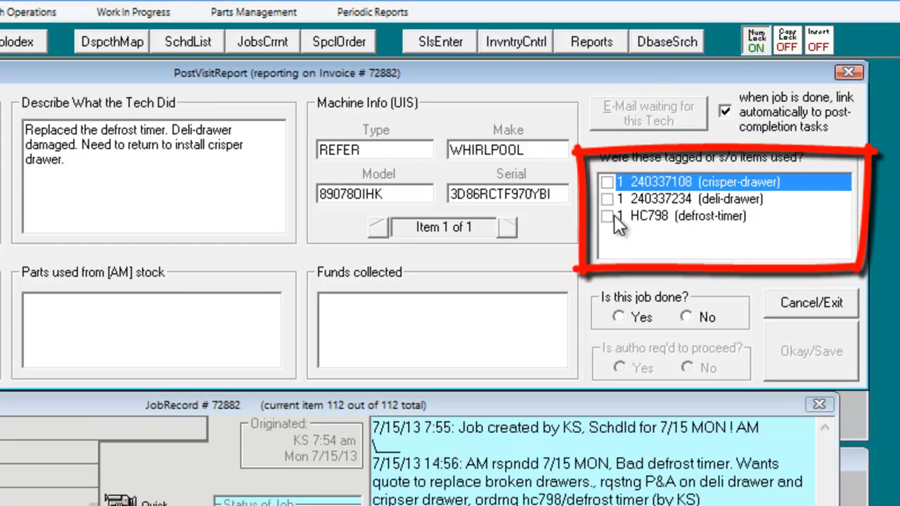
{"action": "mouse_move", "coordinate": [610, 222]}
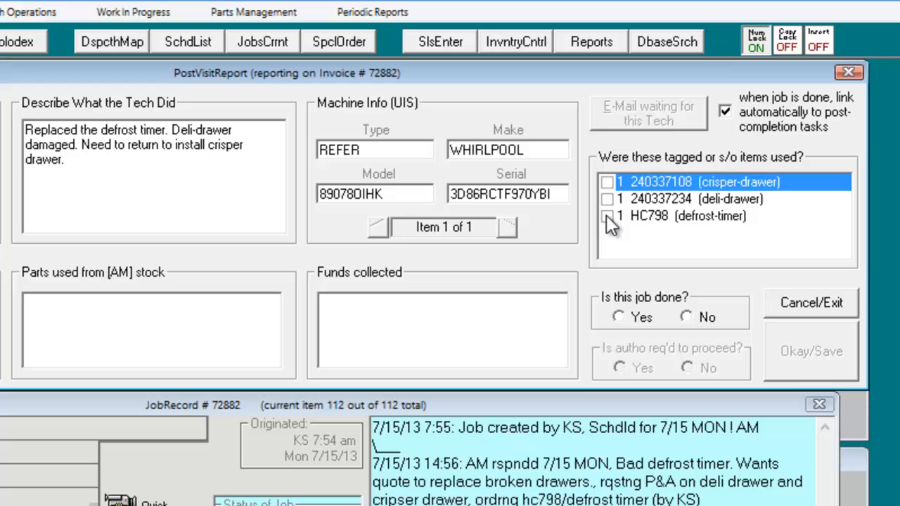
{"action": "left_click", "coordinate": [703, 217]}
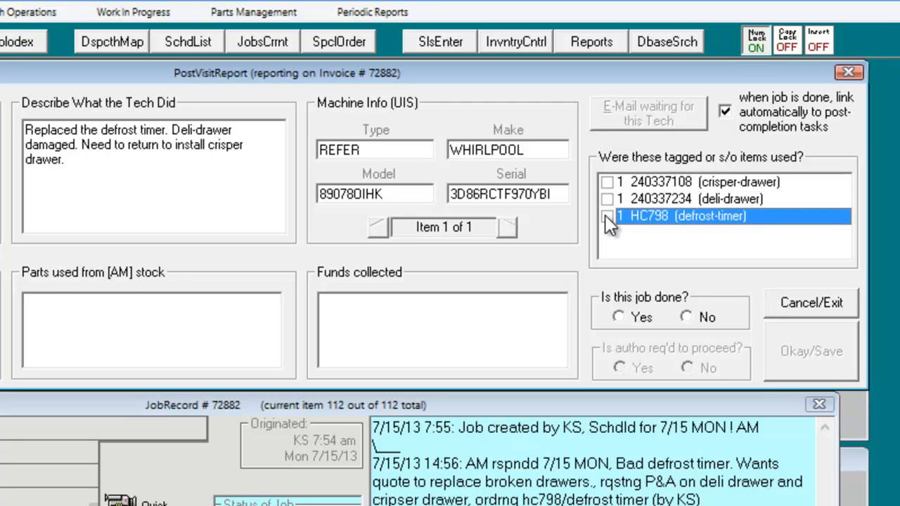
{"action": "left_click", "coordinate": [607, 216]}
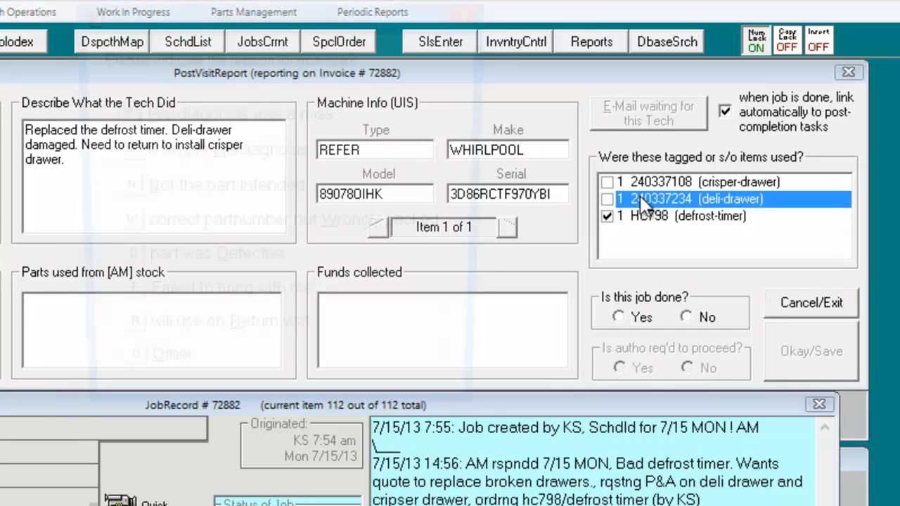
{"action": "left_click", "coordinate": [607, 200]}
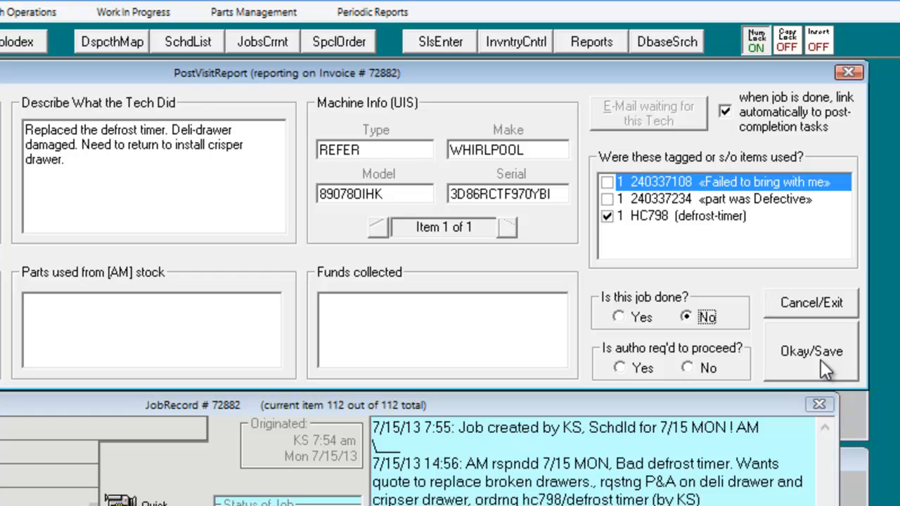
- Save the report, then filter the parts archive to items received but not yet interred
{"action": "left_click", "coordinate": [810, 352]}
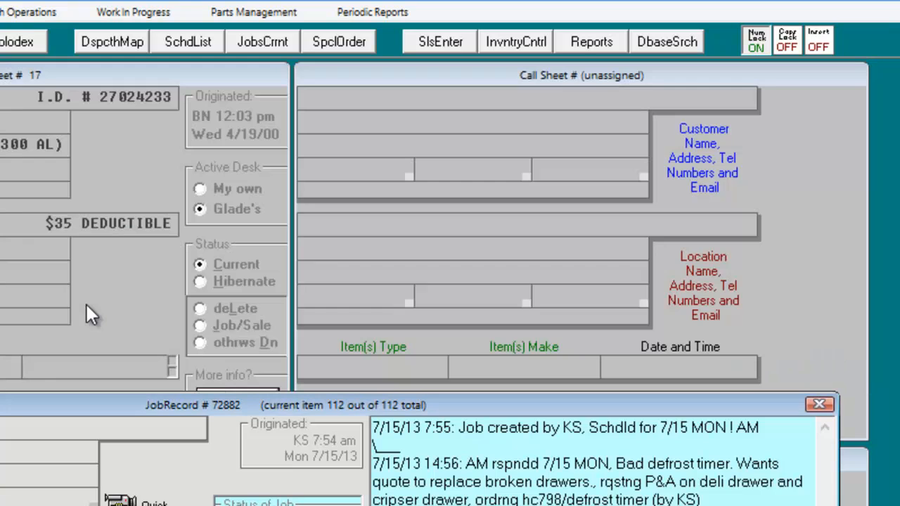
{"action": "key", "text": "ctrl+F8"}
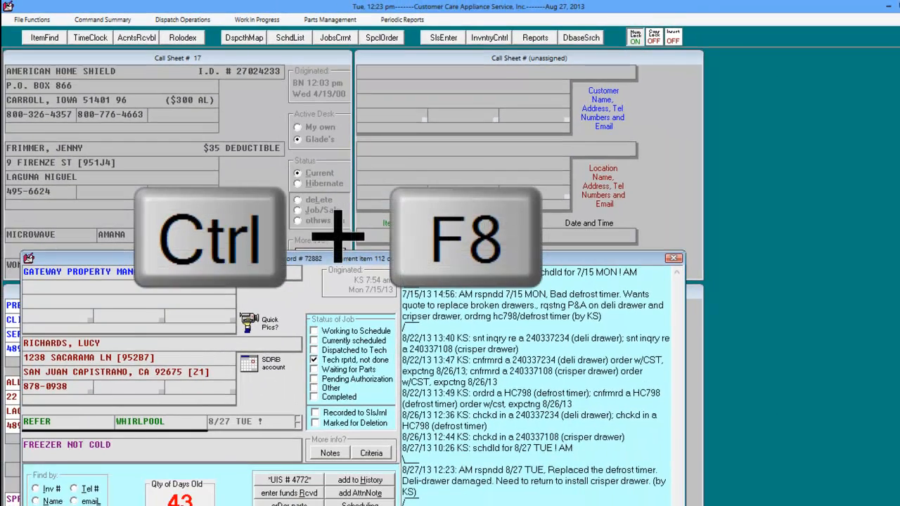
{"action": "key", "text": "ctrl+F8"}
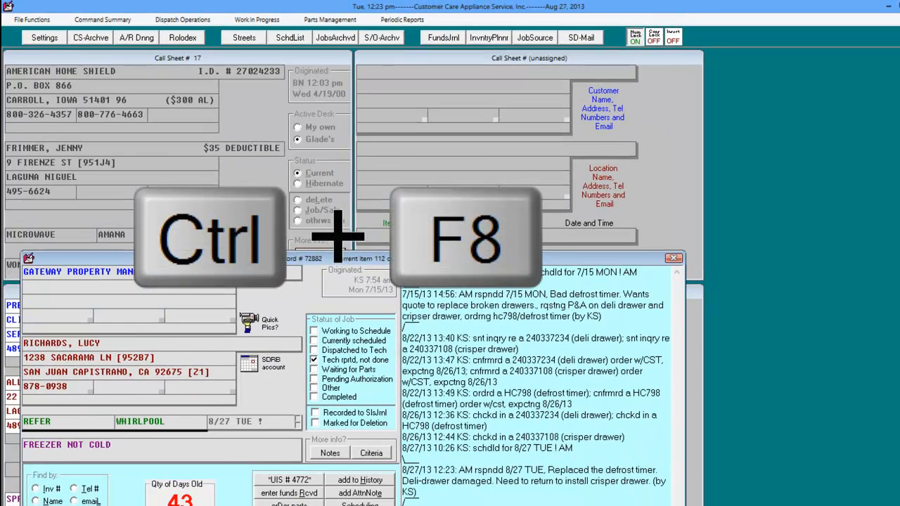
{"action": "key", "text": "ctrl+F8"}
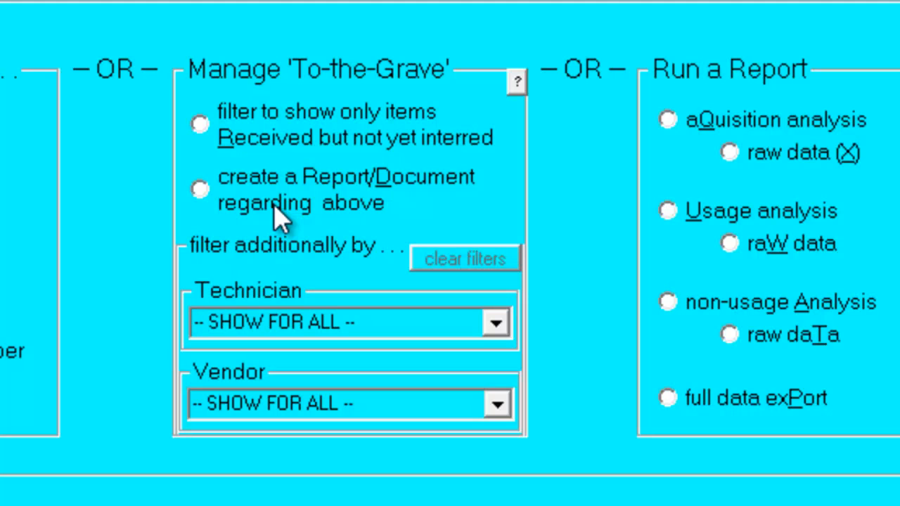
{"action": "mouse_move", "coordinate": [208, 134]}
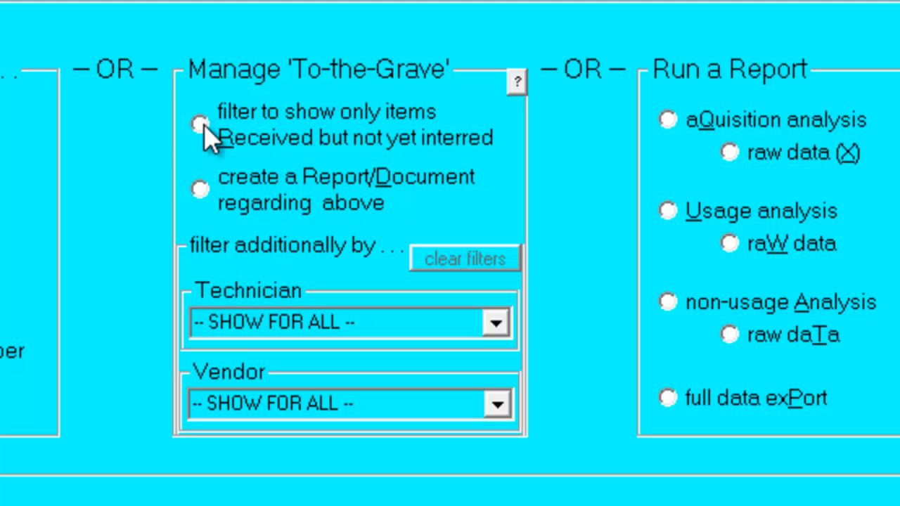
{"action": "left_click", "coordinate": [200, 124]}
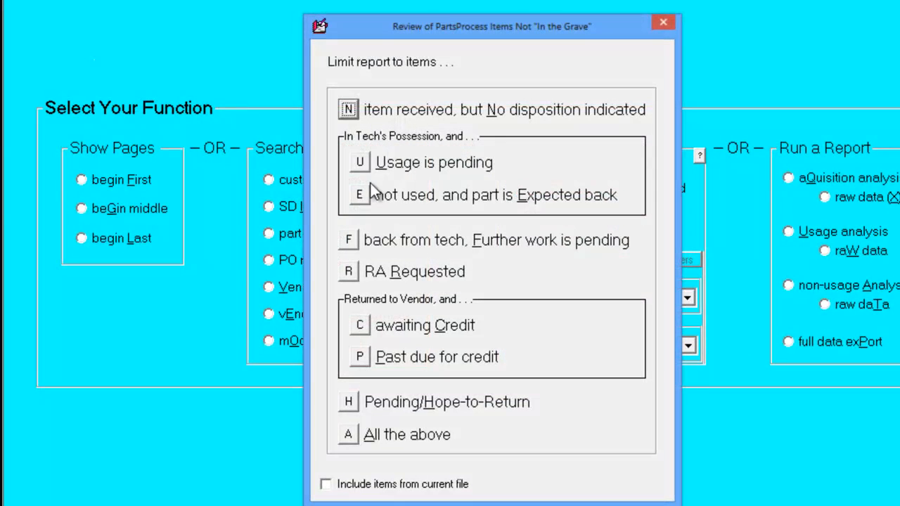
{"action": "mouse_move", "coordinate": [364, 167]}
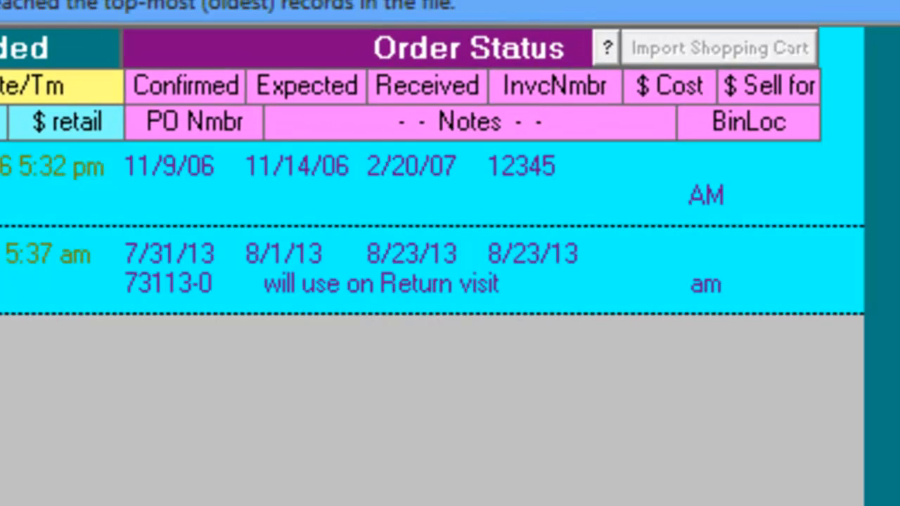
{"action": "mouse_move", "coordinate": [678, 208]}
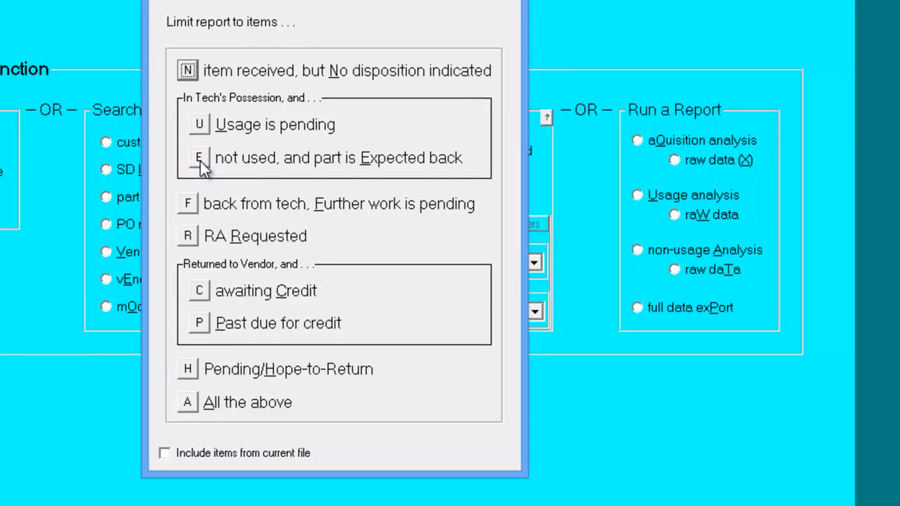
- List received parts not used and expected back (option E)
{"action": "left_click", "coordinate": [204, 158]}
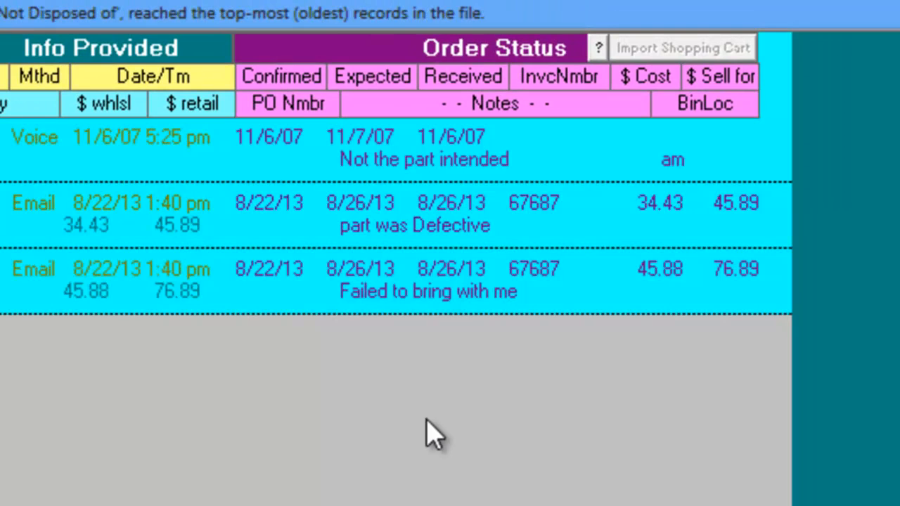
{"action": "mouse_move", "coordinate": [678, 180]}
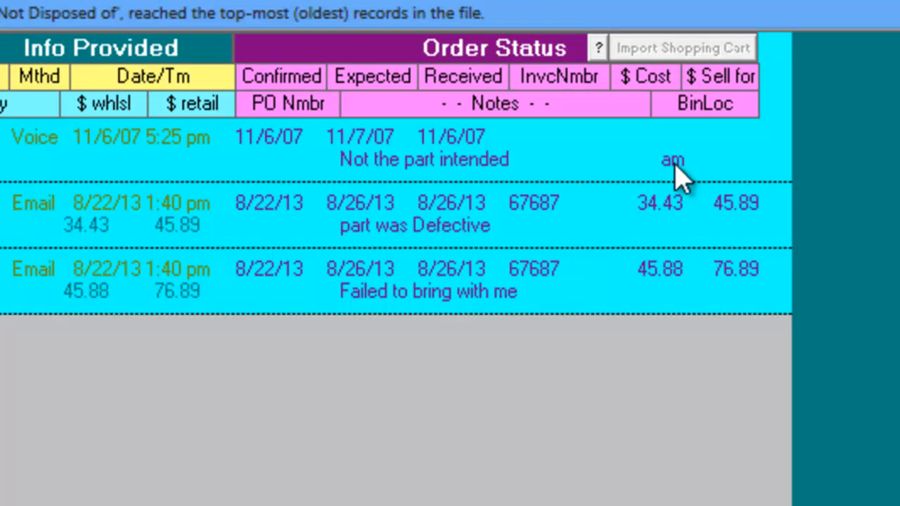
{"action": "mouse_move", "coordinate": [478, 168]}
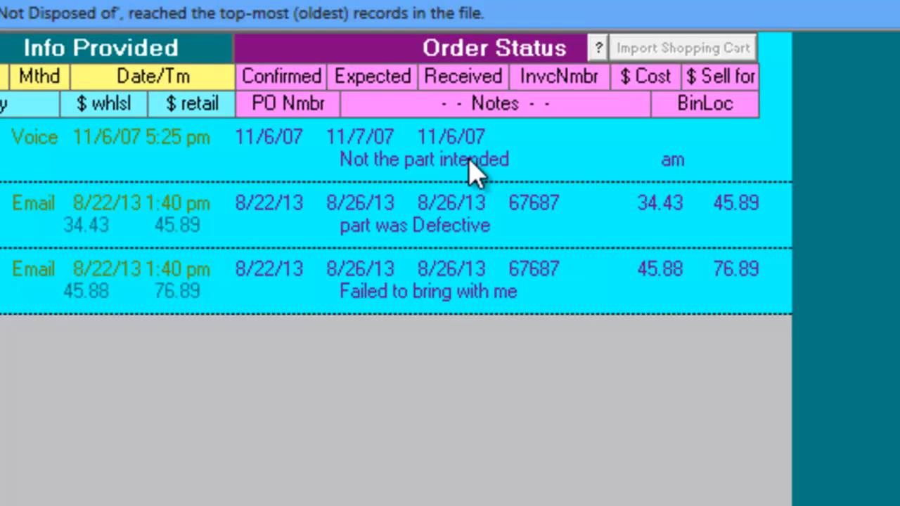
{"action": "mouse_move", "coordinate": [492, 267]}
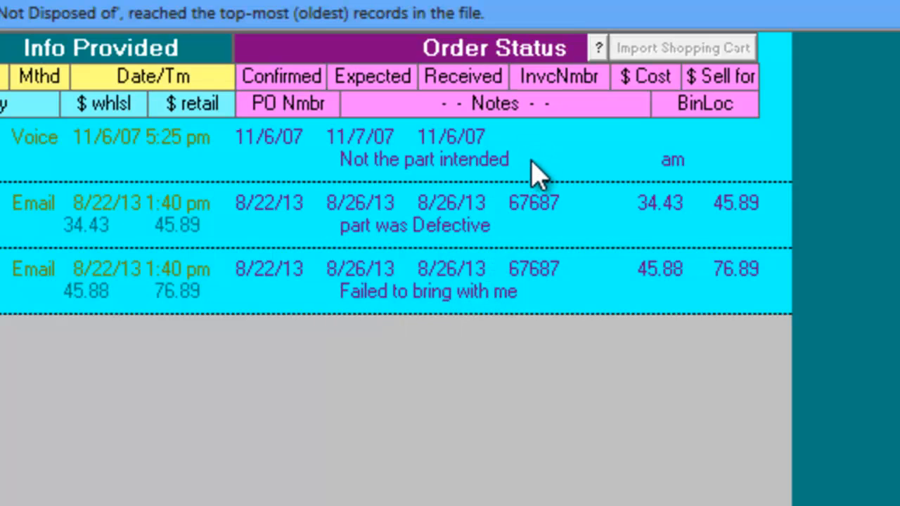
{"action": "mouse_move", "coordinate": [549, 250]}
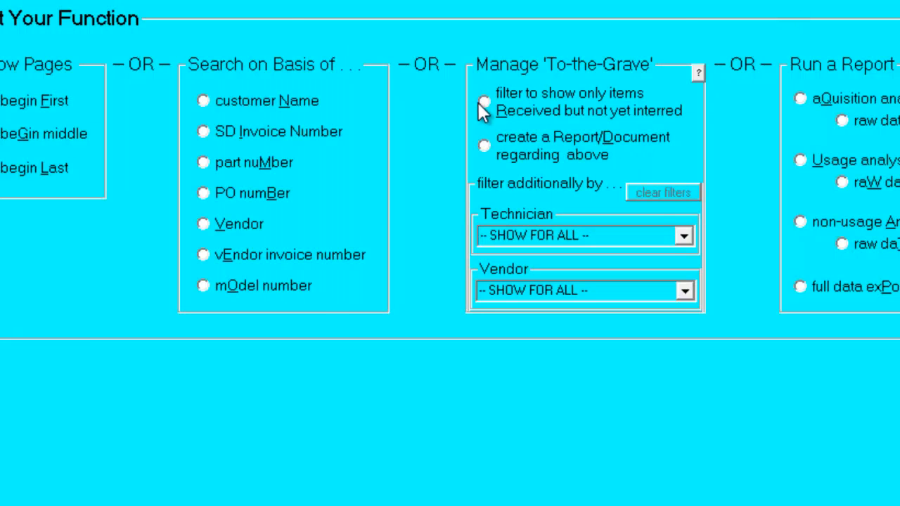
- List parts back from the tech with further work pending (option F)
{"action": "left_click", "coordinate": [483, 101]}
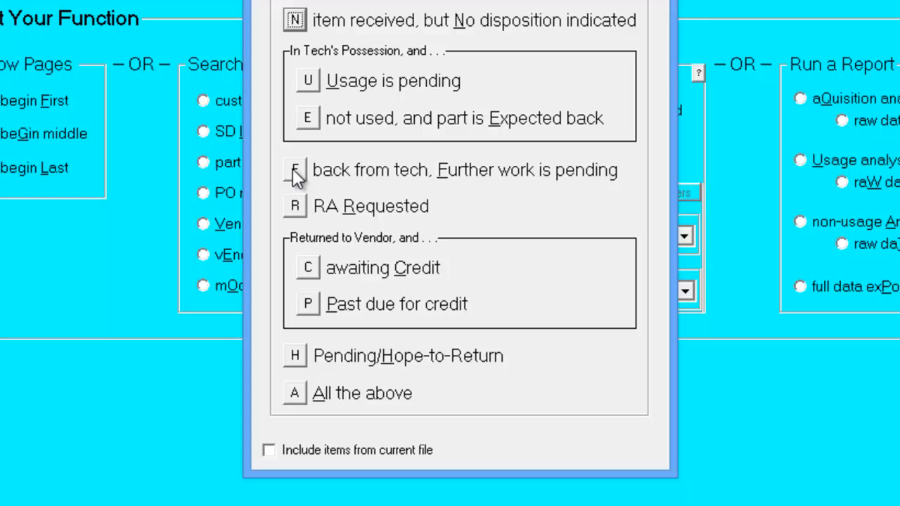
{"action": "left_click", "coordinate": [295, 171]}
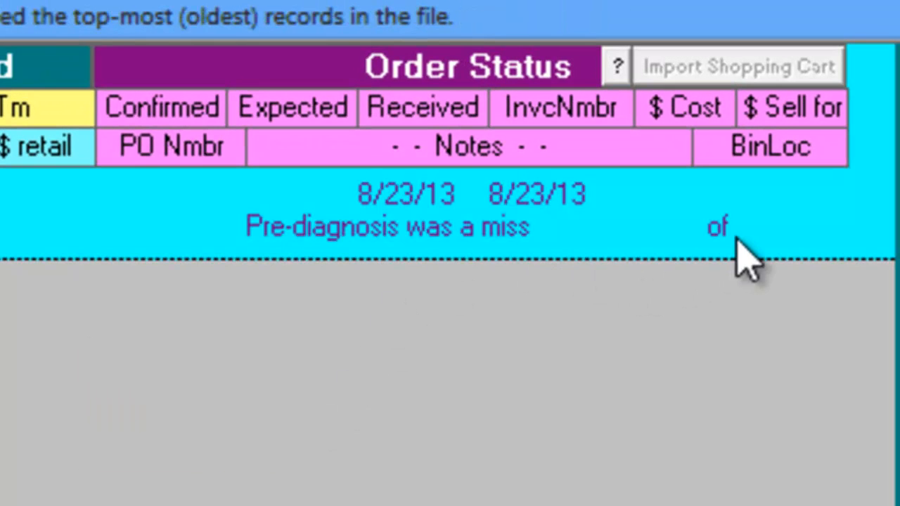
{"action": "mouse_move", "coordinate": [703, 281]}
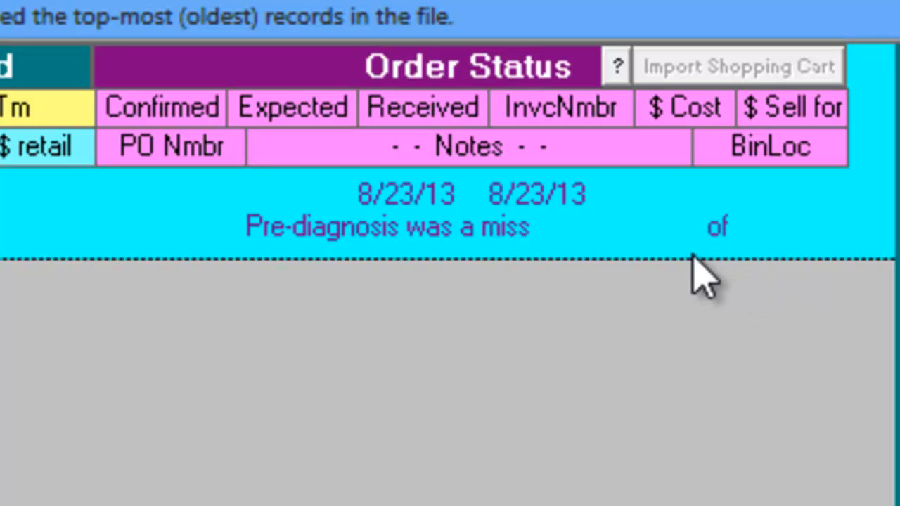
{"action": "mouse_move", "coordinate": [743, 281]}
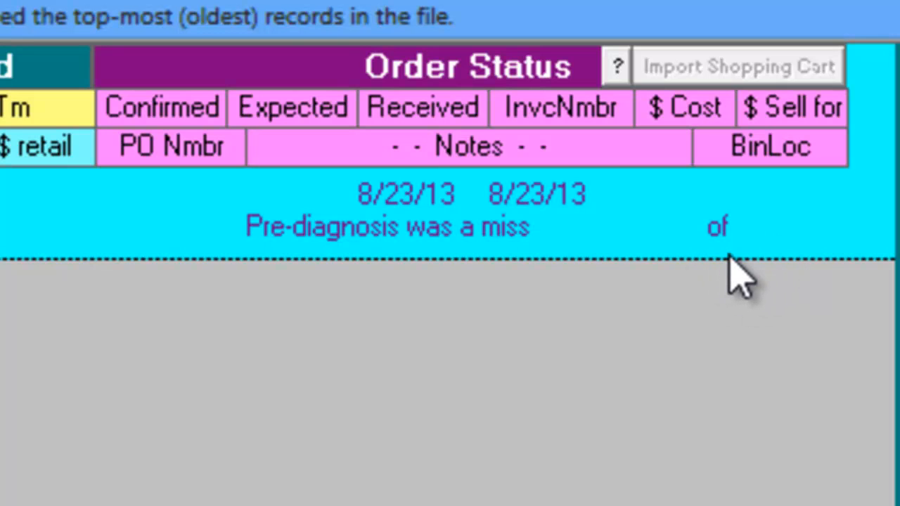
{"action": "mouse_move", "coordinate": [358, 267]}
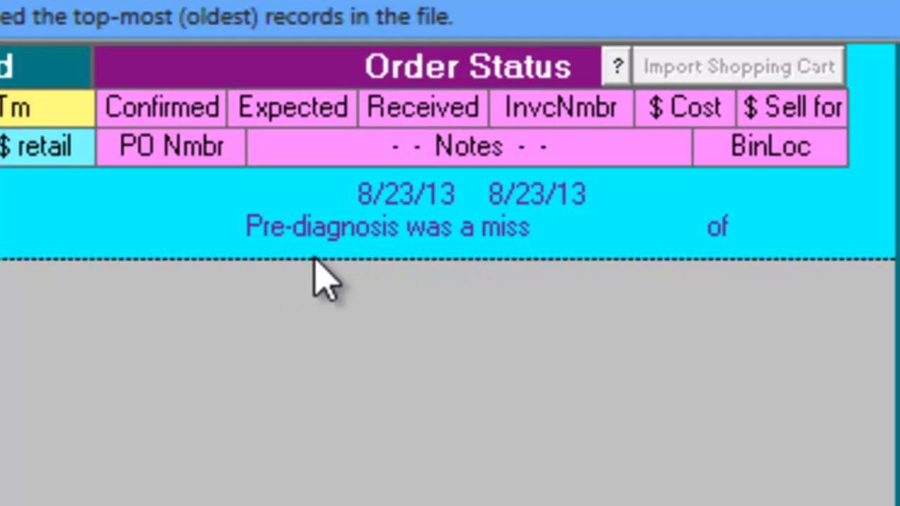
{"action": "mouse_move", "coordinate": [433, 256]}
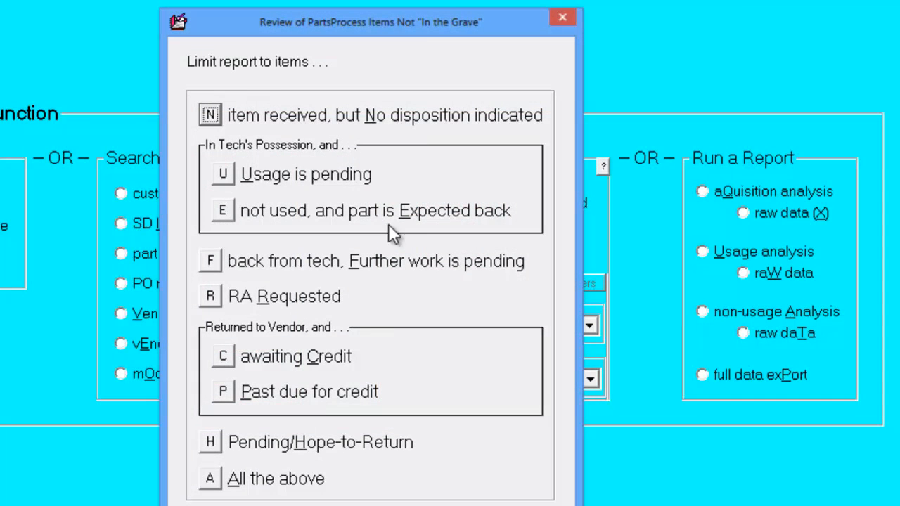
{"action": "mouse_move", "coordinate": [225, 367]}
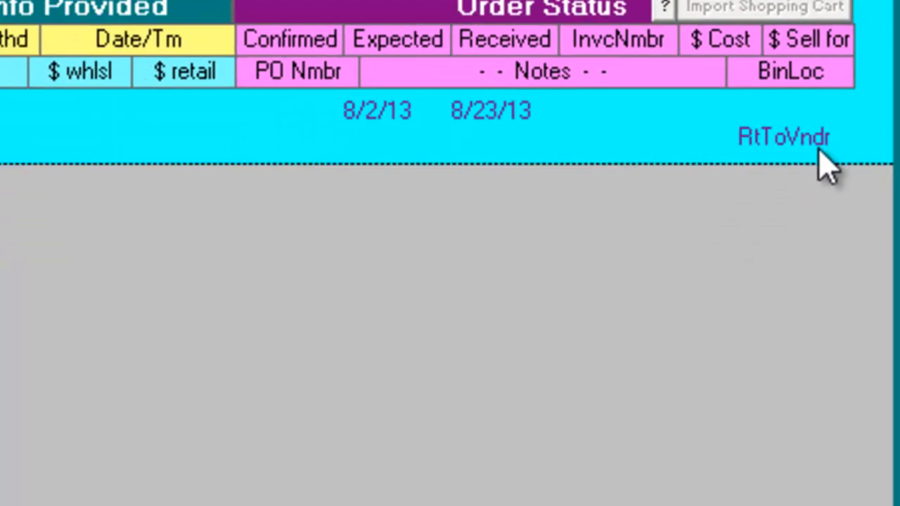
- List parts marked Pending/Hope-to-Return (option H)
{"action": "left_click", "coordinate": [783, 137]}
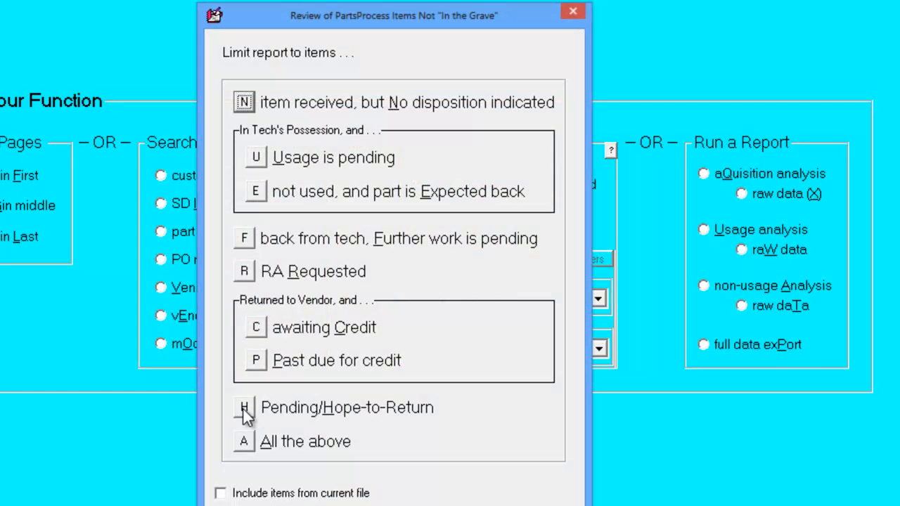
{"action": "left_click", "coordinate": [243, 408]}
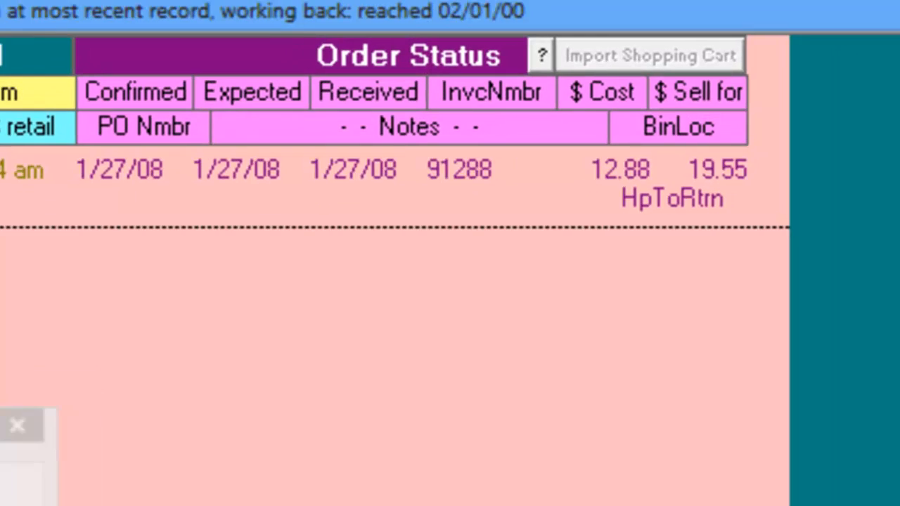